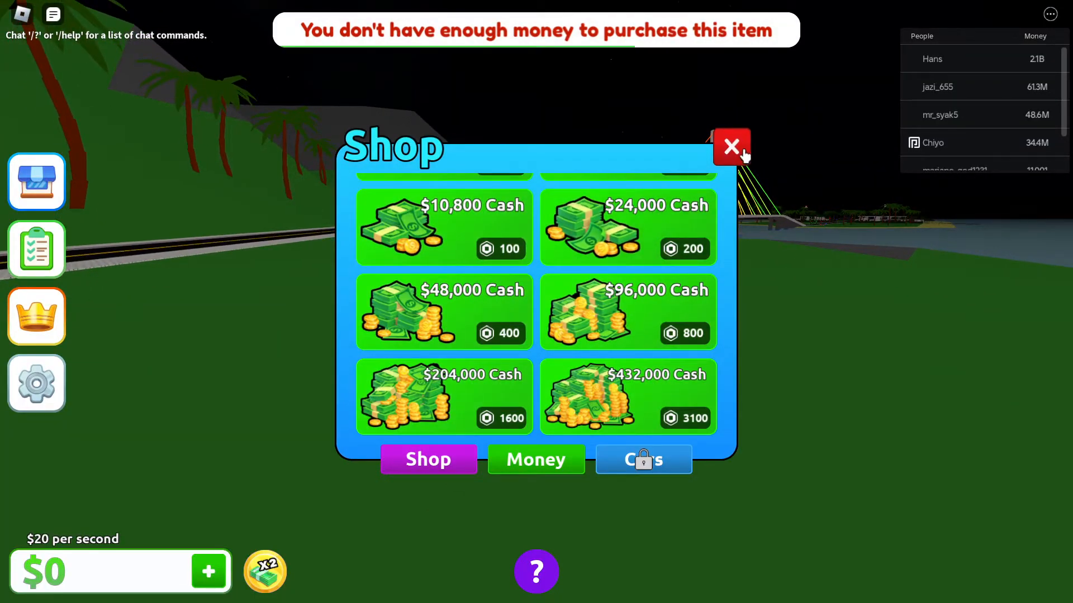
Close the Shop window so the in-game menu can be brought up
left_click(731, 147)
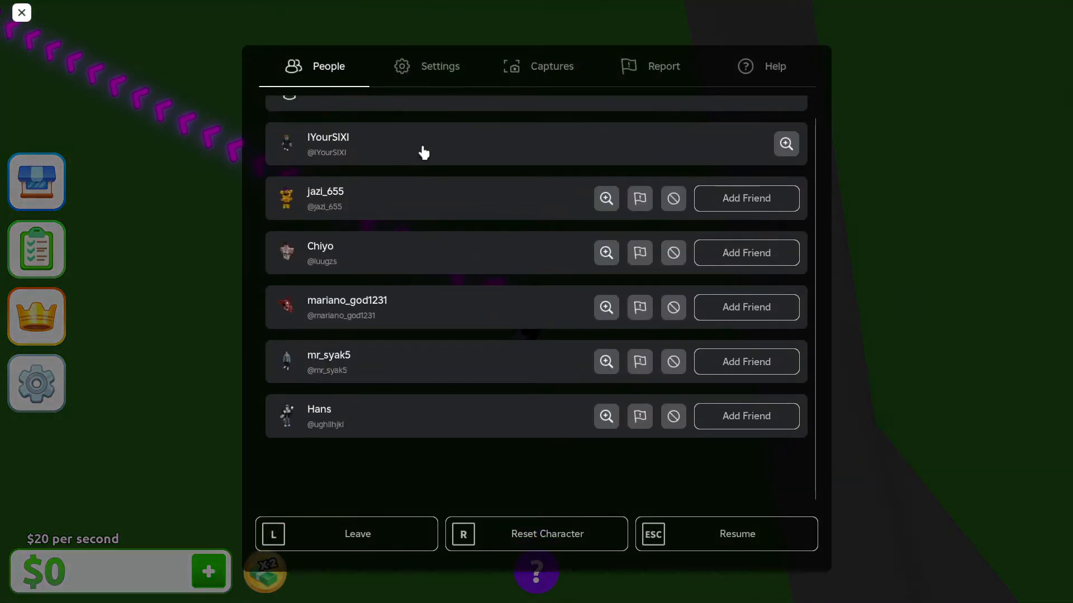
Show the Settings tab and scroll down to the Camera Inverted row, currently Off
left_click(424, 66)
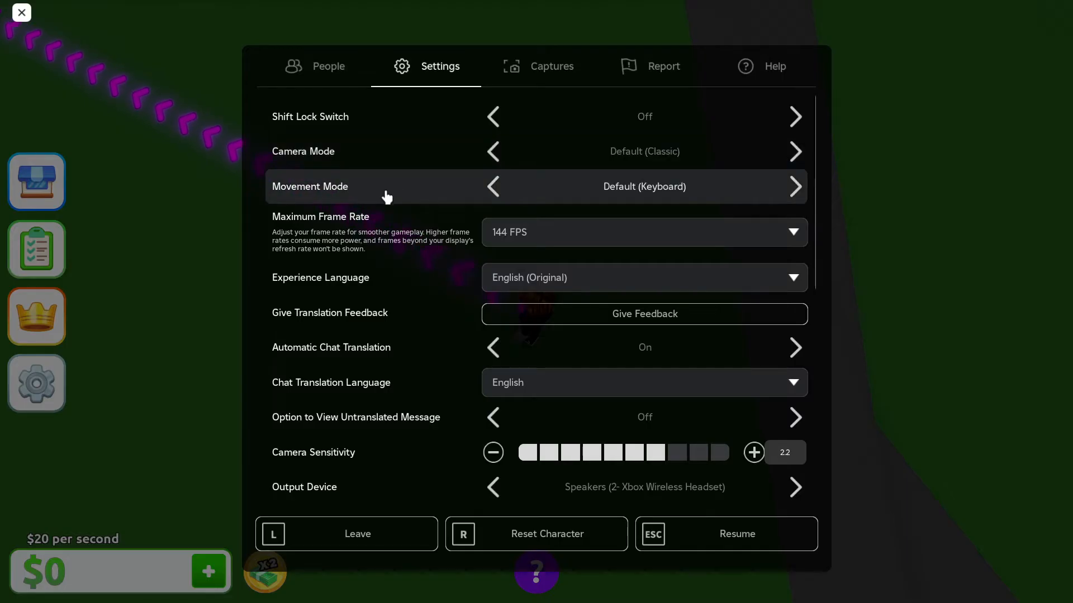
scroll("down", 3)
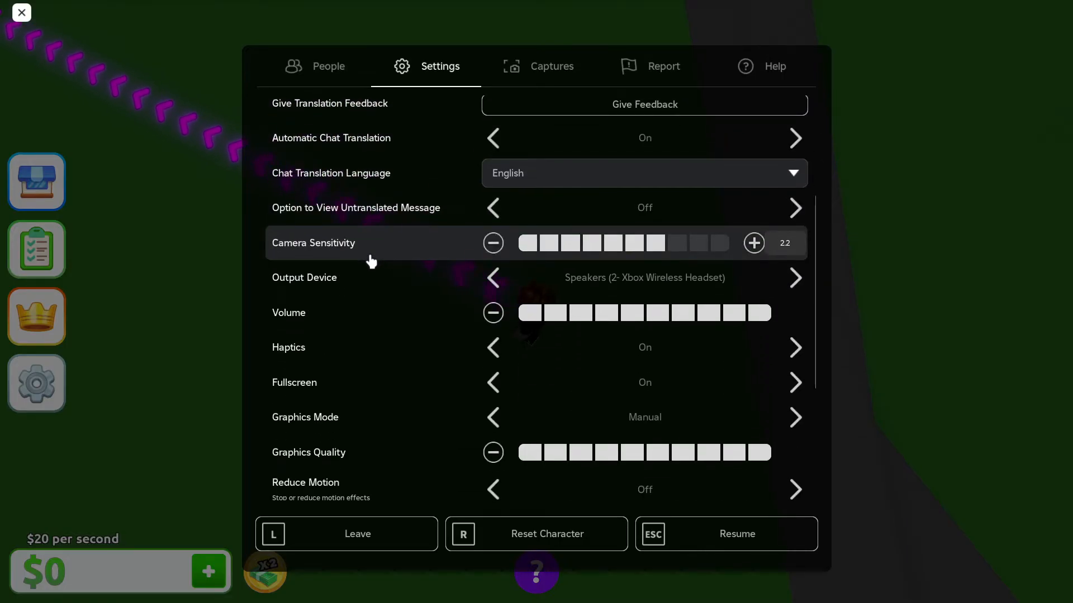
scroll("down", 3)
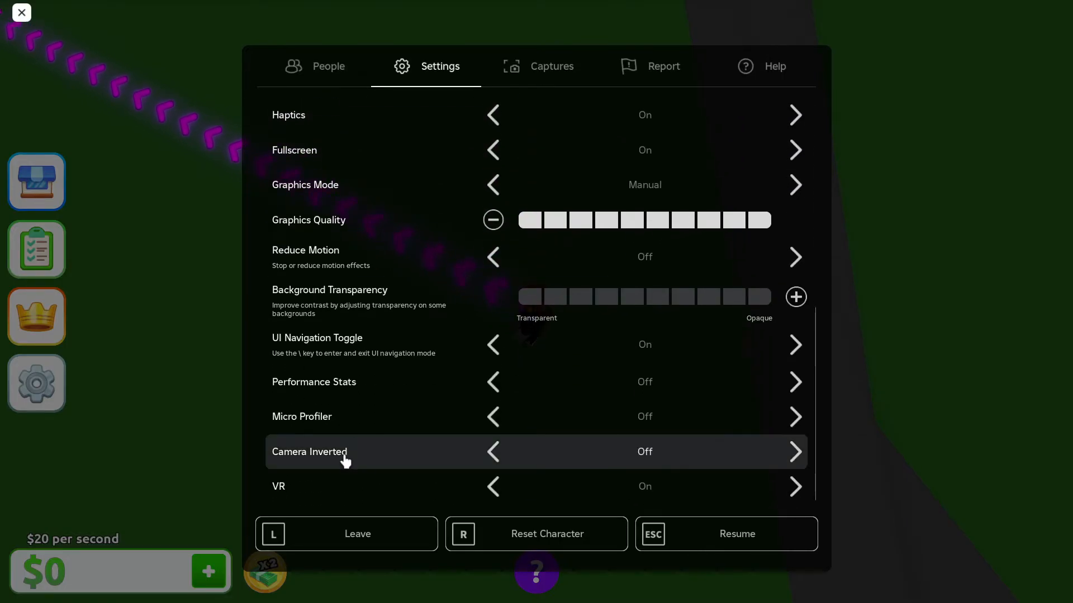
mouse_move(794, 451)
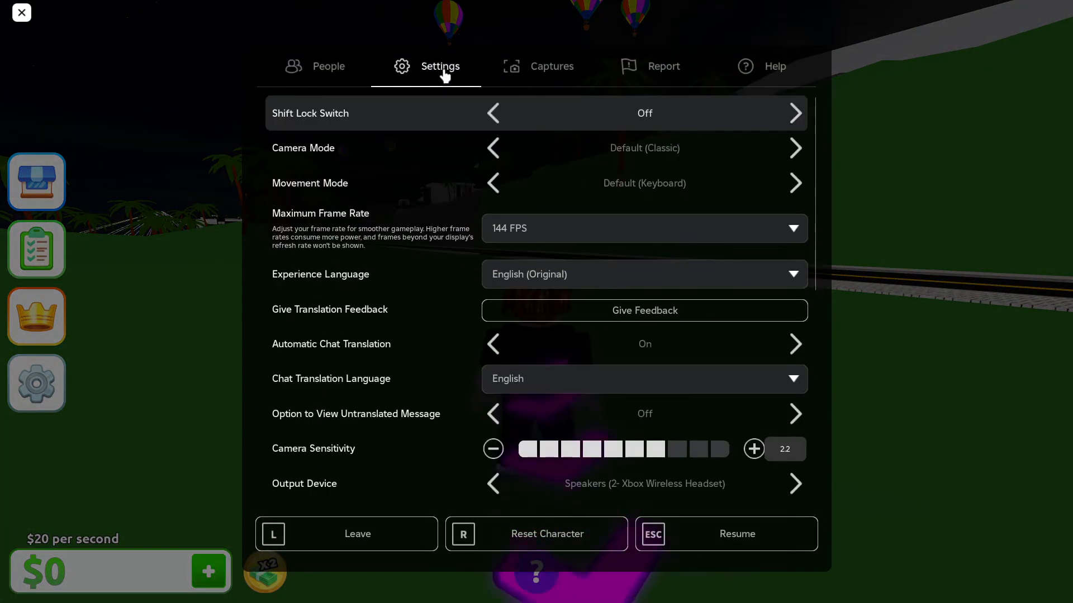
Scroll the Settings list back down to the Camera Inverted row
scroll("down", 3)
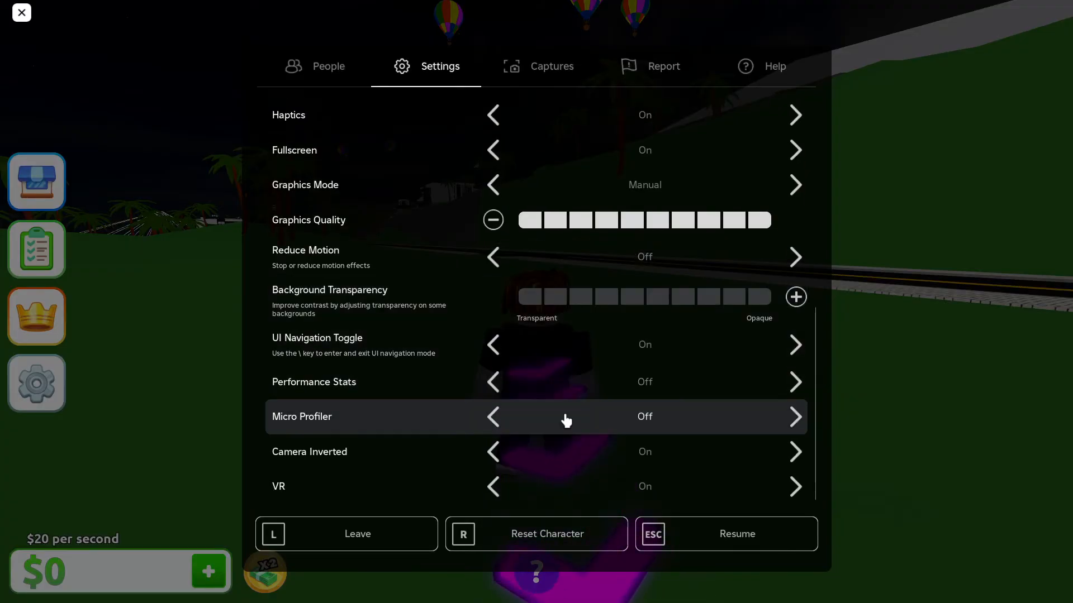
mouse_move(500, 460)
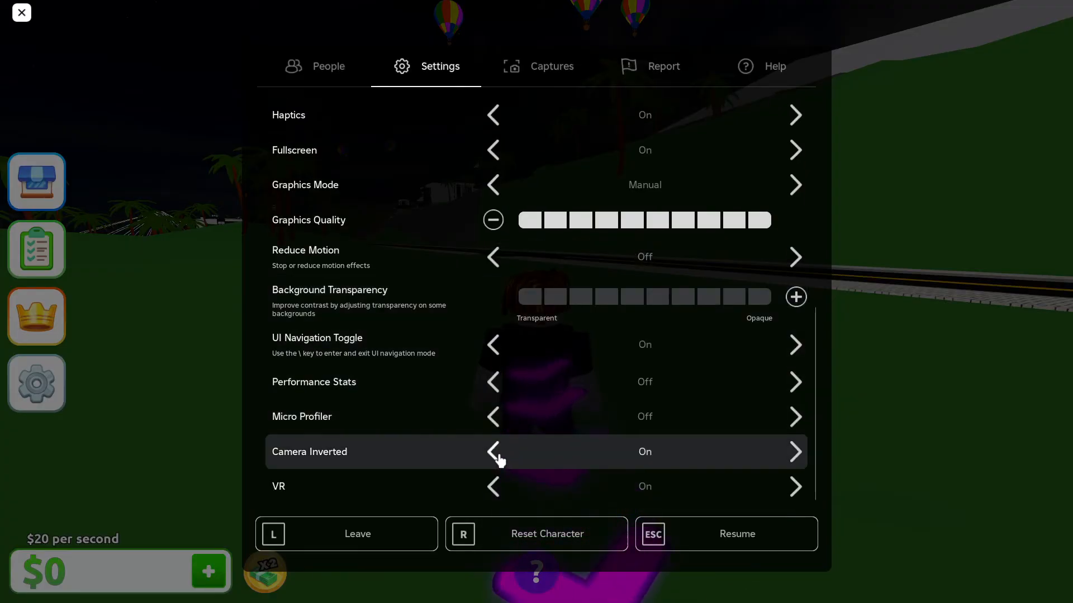